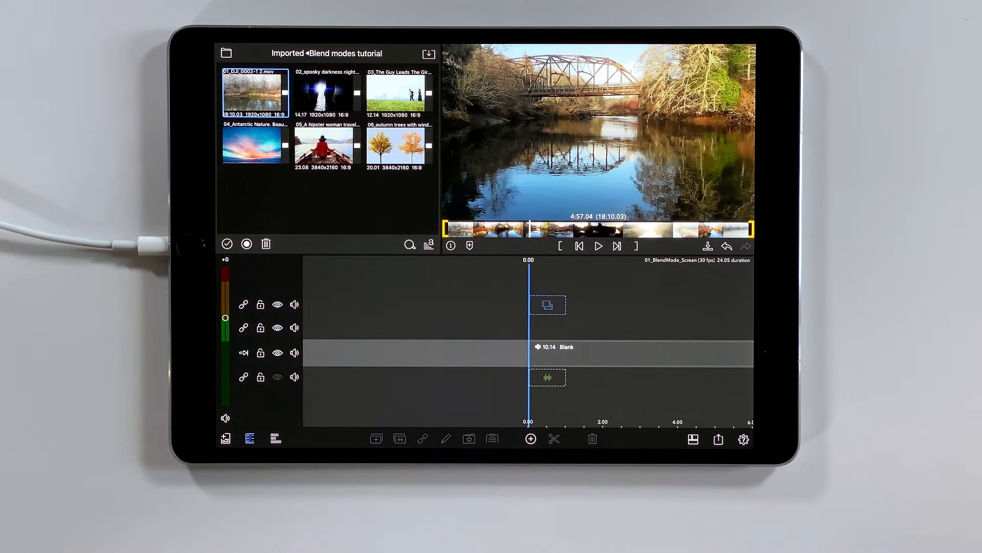
Step: Add the 01_DJI_0002-1 2.mov bridge clip to the timeline and open the silhouette overlay
{"action": "left_click", "coordinate": [597, 245]}
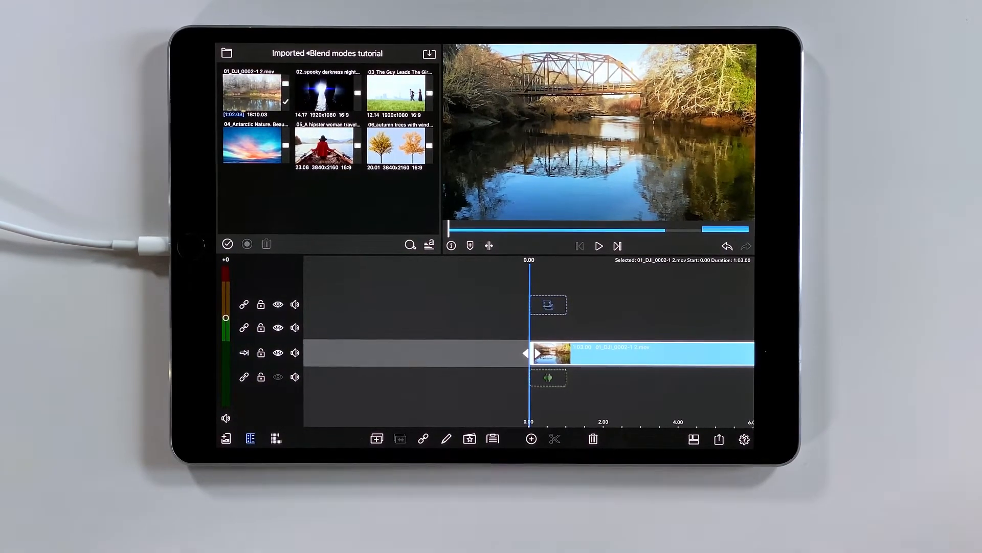
{"action": "left_click", "coordinate": [327, 92]}
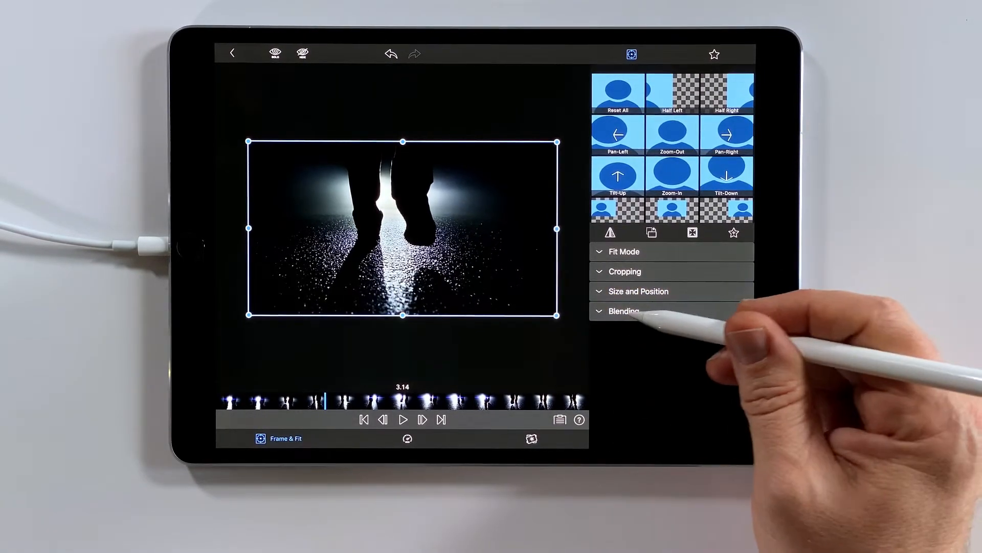
Step: Set the silhouette overlay's Blending mode to Screen
{"action": "left_click", "coordinate": [623, 311]}
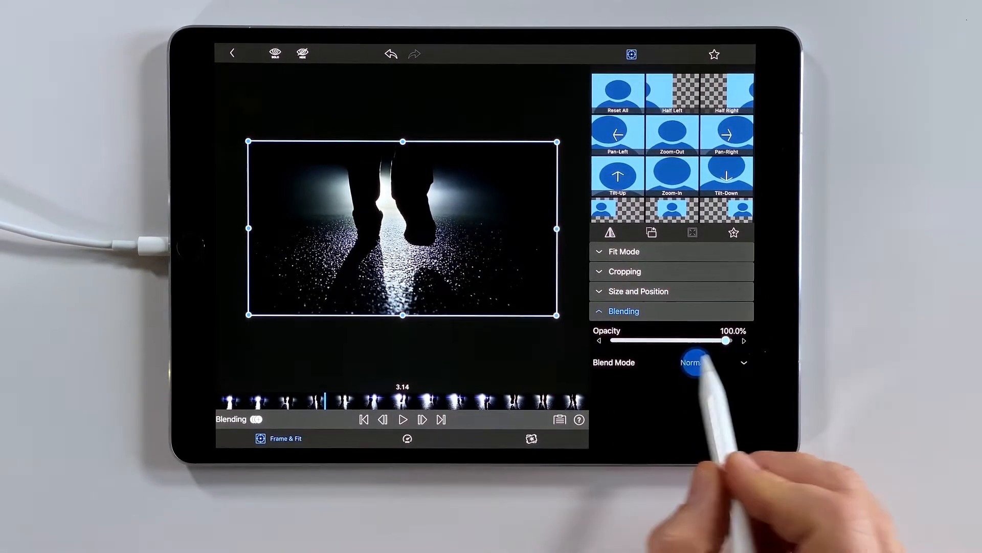
{"action": "left_click", "coordinate": [692, 362]}
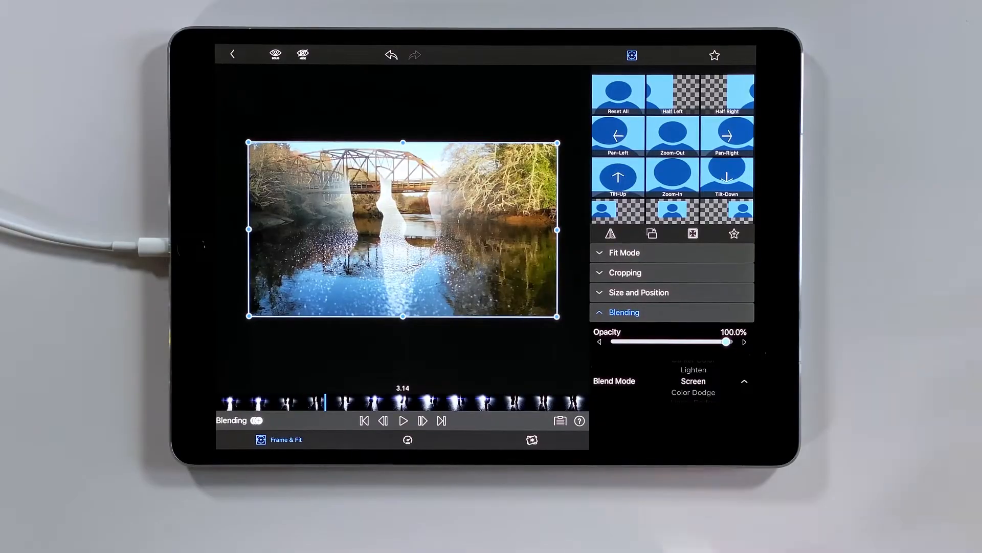
{"action": "left_click_drag", "start_coordinate": [324, 402], "coordinate": [349, 403]}
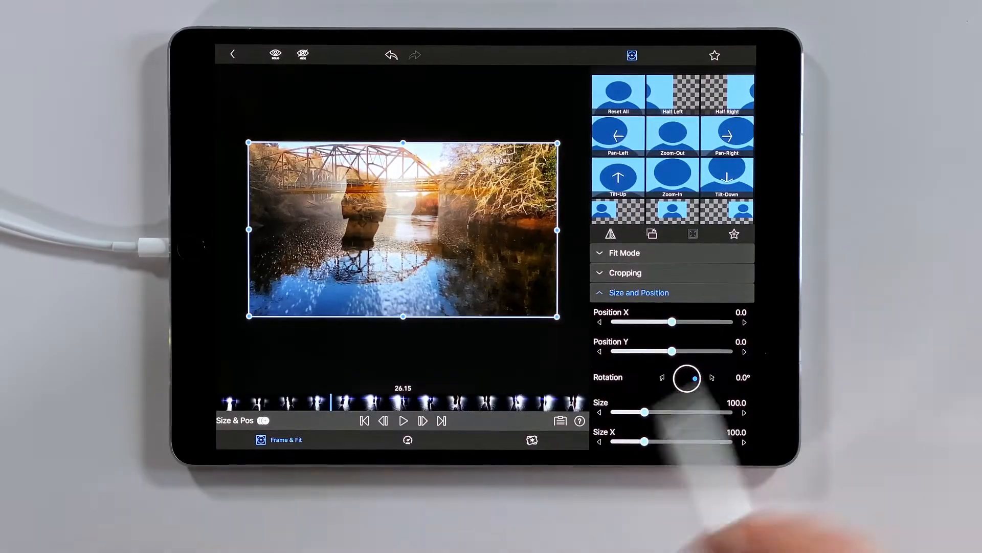
Step: Apply the Warm-up colour preset to the overlay and set its speed to 4x
{"action": "left_click", "coordinate": [531, 439]}
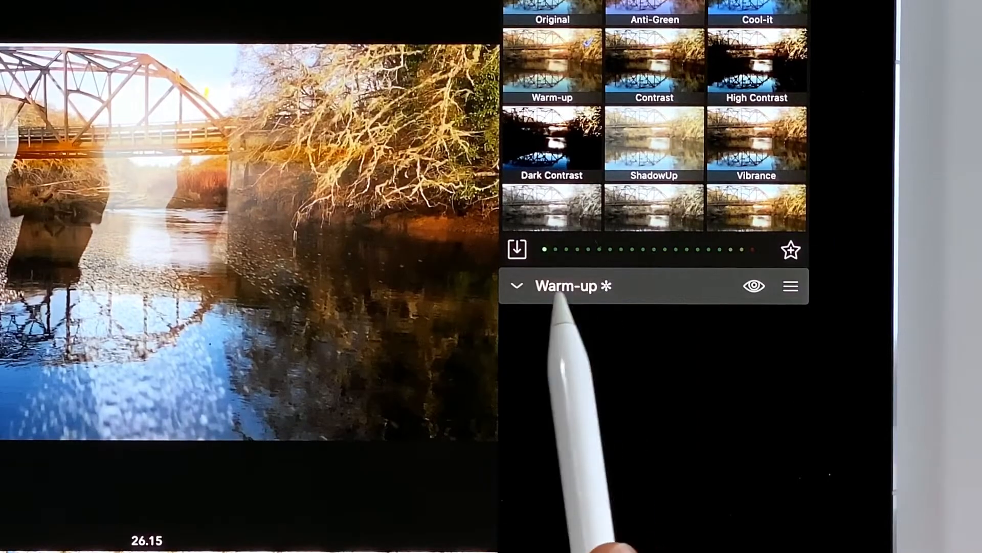
{"action": "left_click", "coordinate": [516, 285]}
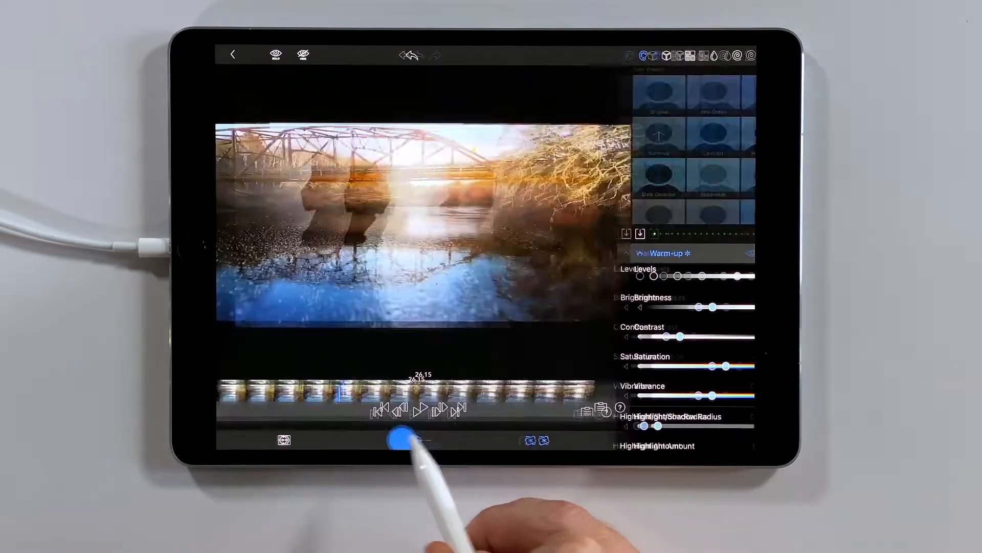
{"action": "left_click", "coordinate": [486, 440]}
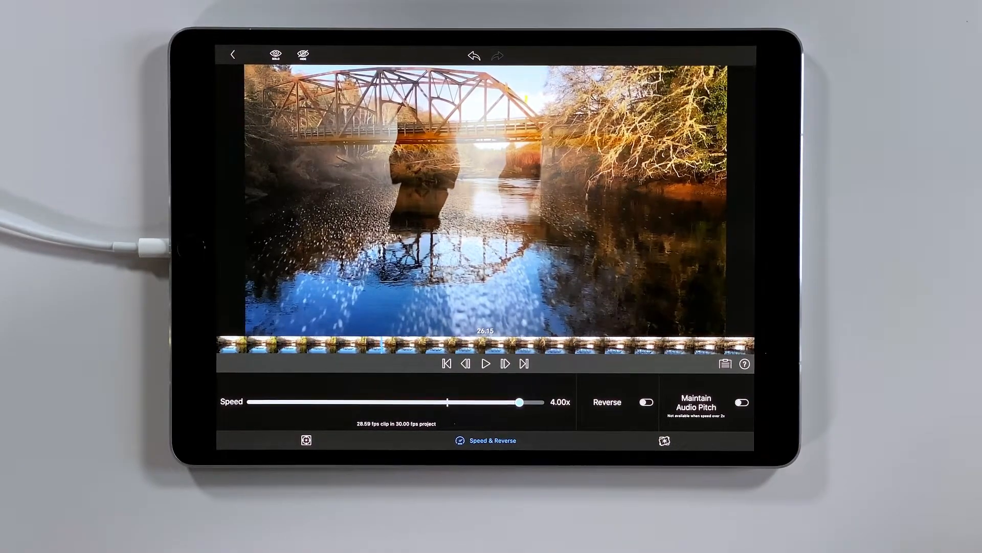
{"action": "left_click", "coordinate": [234, 55]}
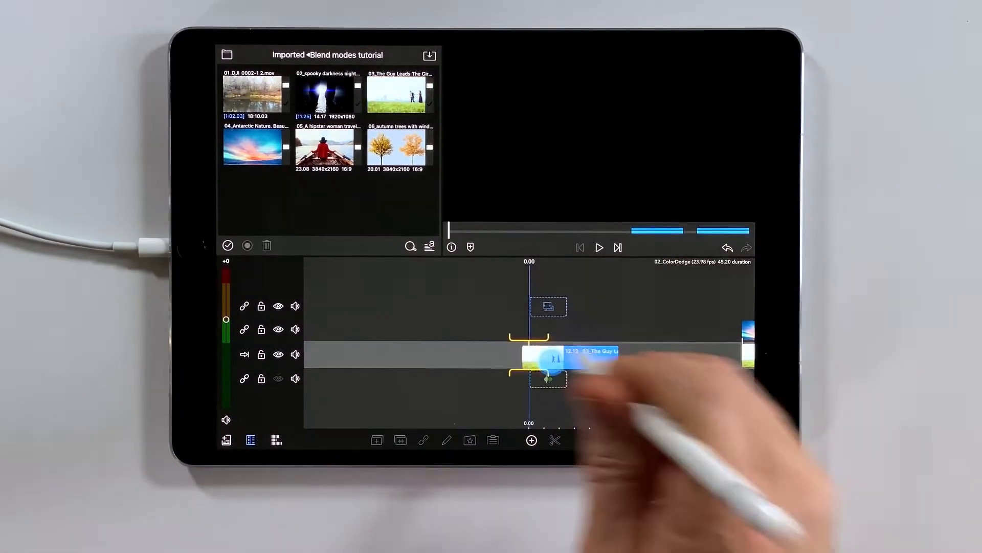
Step: Place the 03_The Guy Leads The Girl park clip on the main track and open the sky clip
{"action": "left_click", "coordinate": [548, 356]}
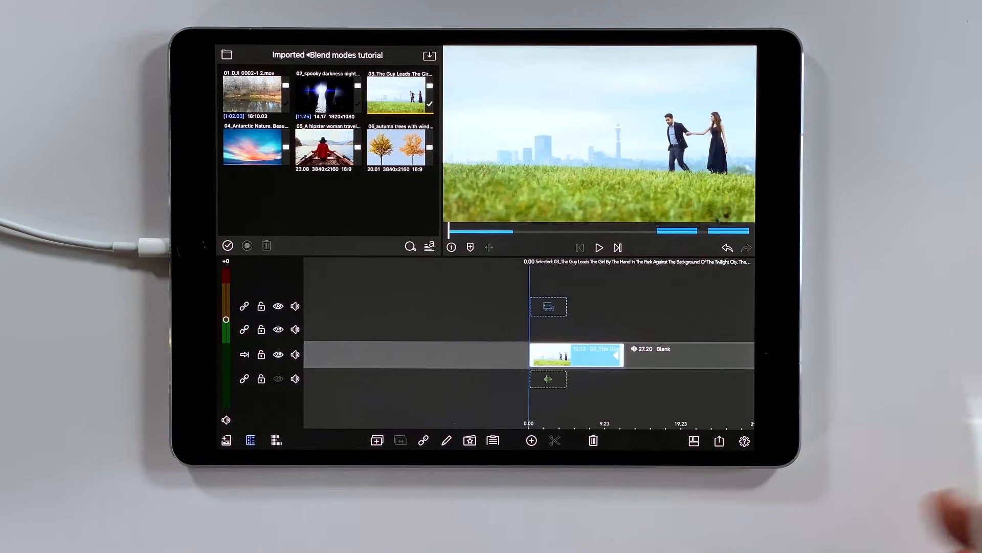
{"action": "left_click", "coordinate": [256, 147]}
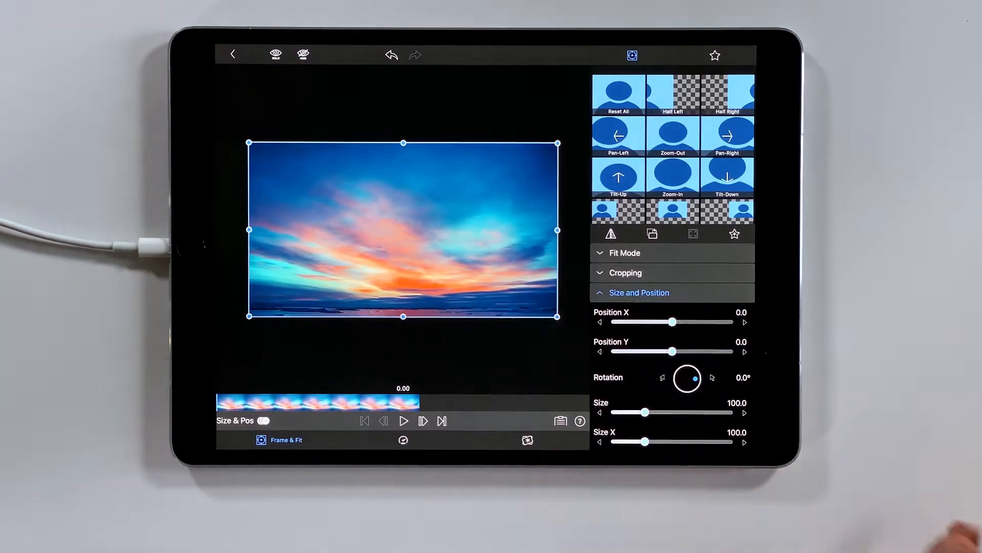
Step: Set the sunset sky overlay's Blending mode to Color Dodge
{"action": "left_click", "coordinate": [624, 313]}
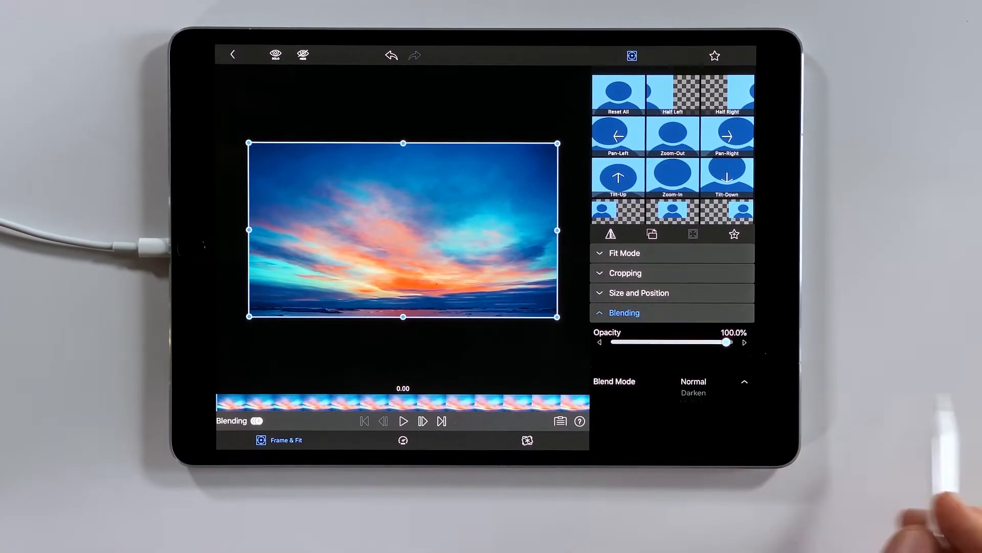
{"action": "left_click", "coordinate": [693, 383]}
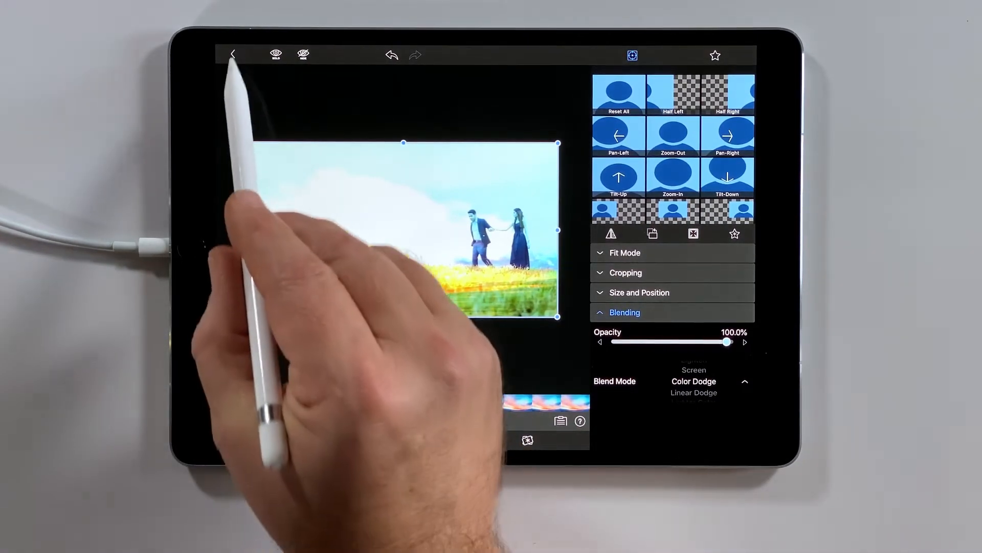
Step: Close the clip editor and reopen the sky overlay's settings to reposition it
{"action": "left_click", "coordinate": [232, 55]}
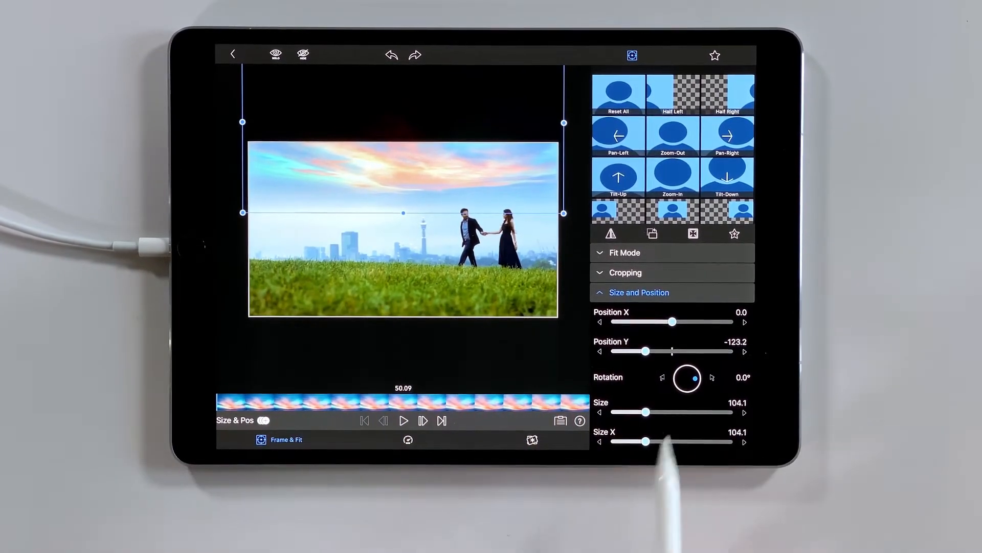
{"action": "left_click", "coordinate": [533, 439]}
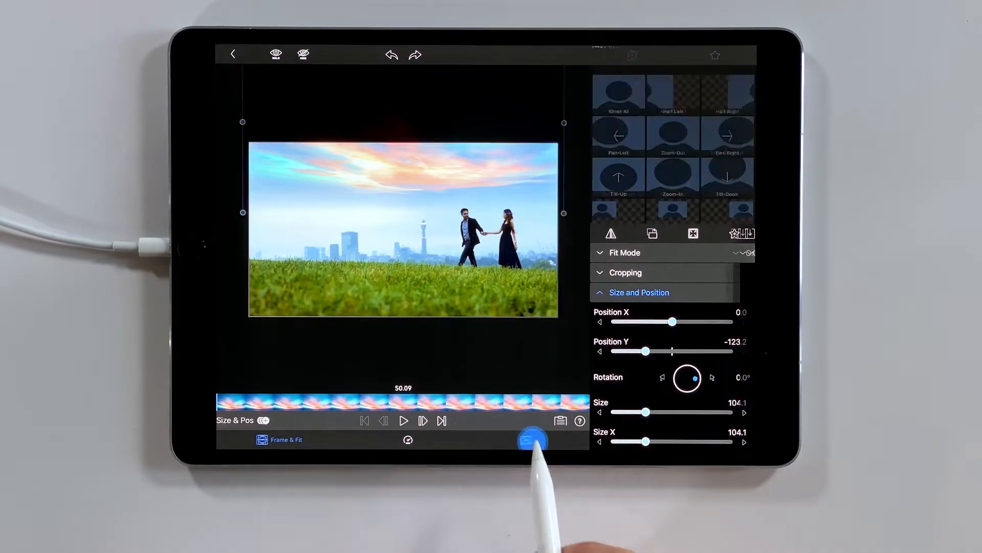
{"action": "left_click", "coordinate": [504, 439]}
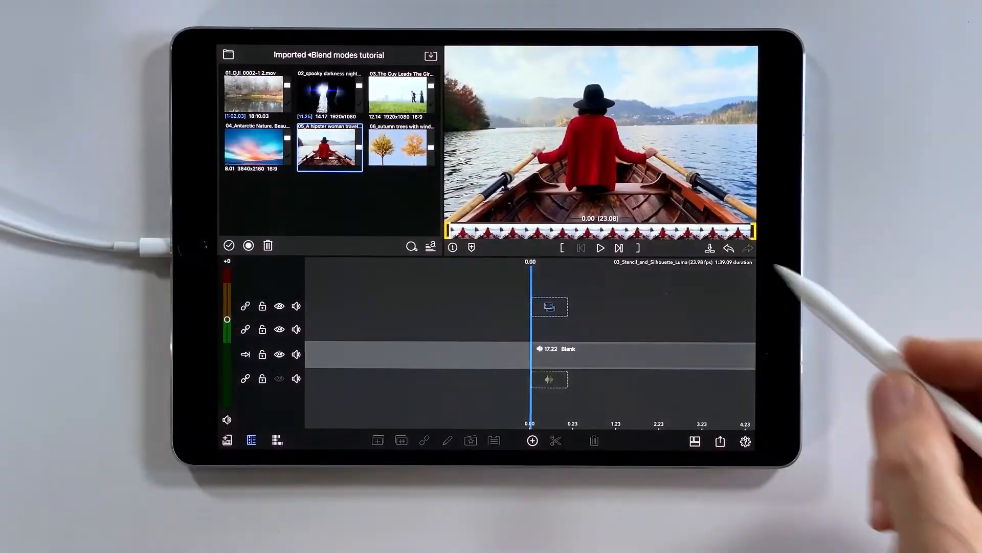
Step: Select the rowboat clip and insert a placeholder title over it
{"action": "left_click", "coordinate": [532, 440]}
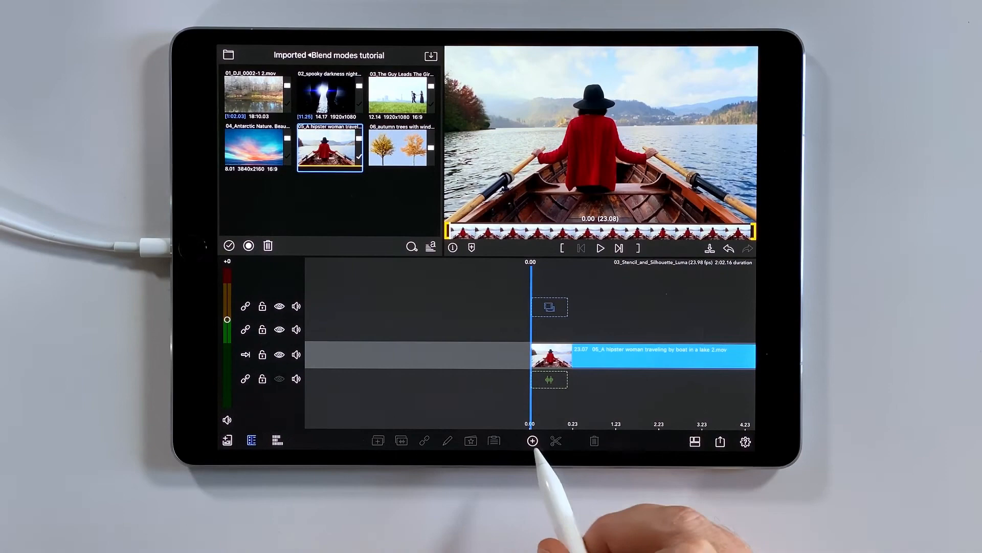
{"action": "left_click", "coordinate": [533, 440]}
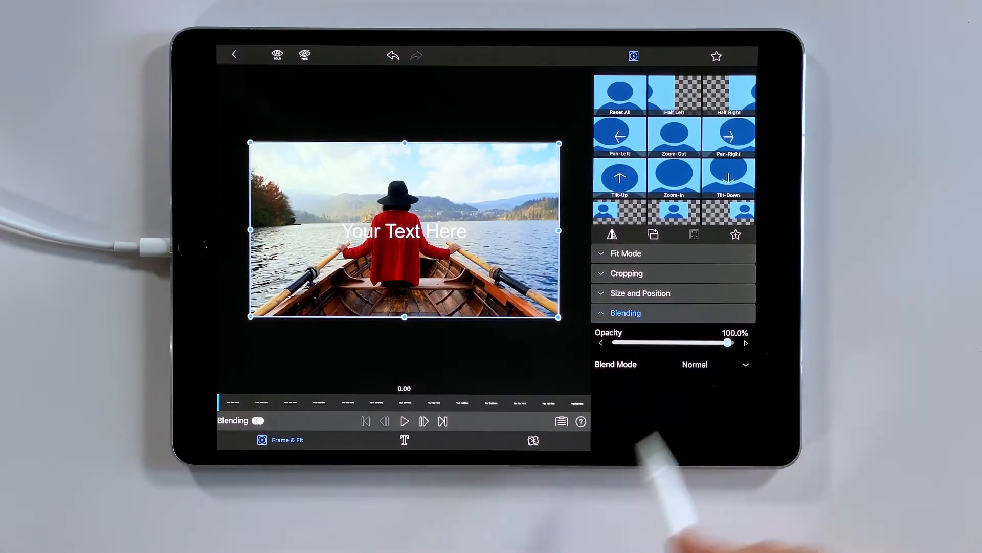
Step: Choose a different blend mode for the title from the Blend Mode list
{"action": "left_click", "coordinate": [714, 363]}
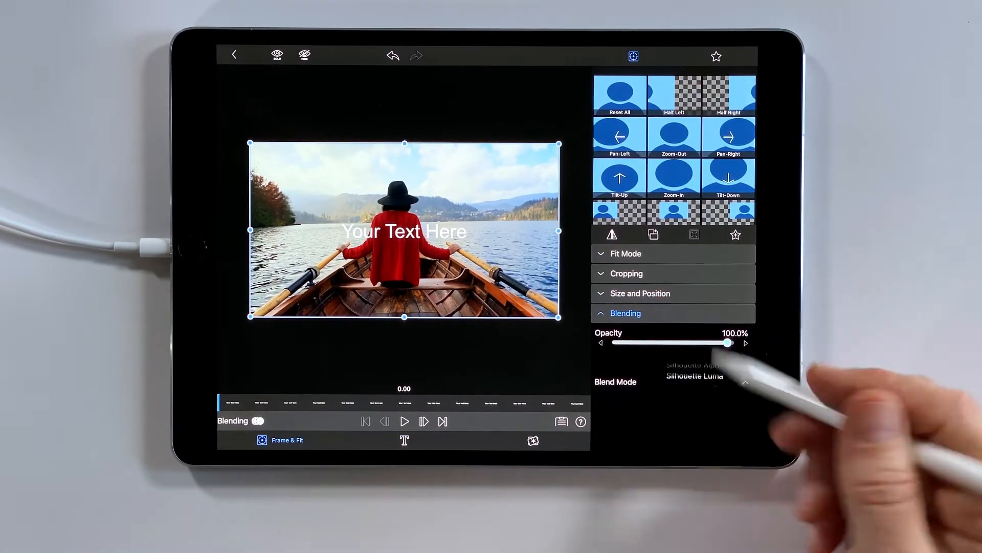
{"action": "left_click", "coordinate": [694, 382]}
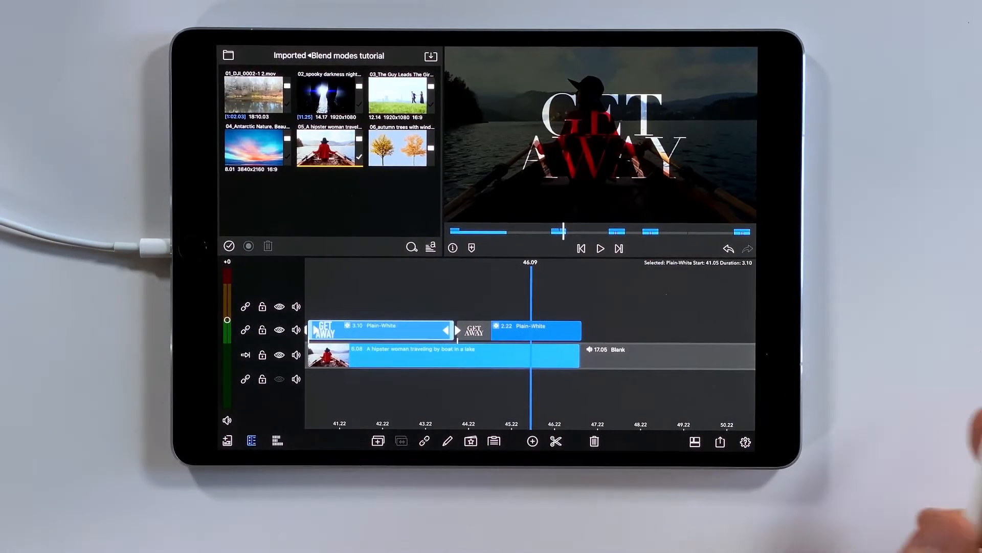
Step: Select the second Plain-White GET AWAY title clip and open it in the Titles editor
{"action": "left_click", "coordinate": [536, 330]}
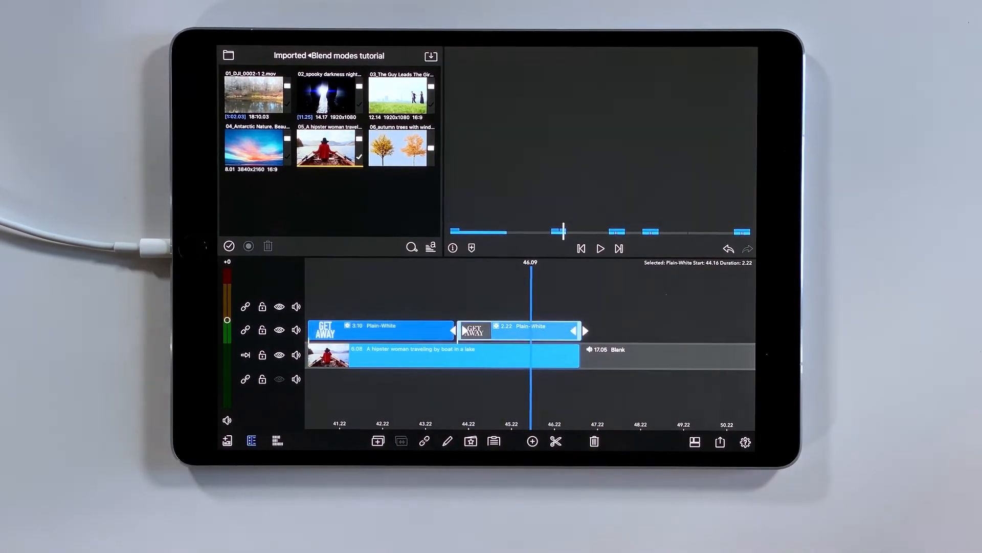
{"action": "double_click", "coordinate": [519, 331]}
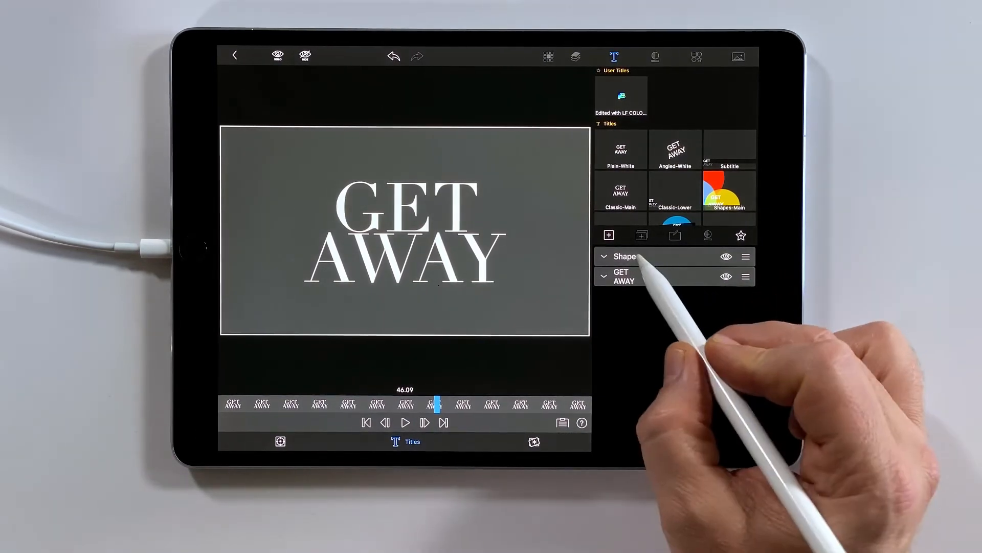
Step: Select the gray Shape layer behind GET AWAY and adjust its face colour
{"action": "left_click", "coordinate": [696, 57]}
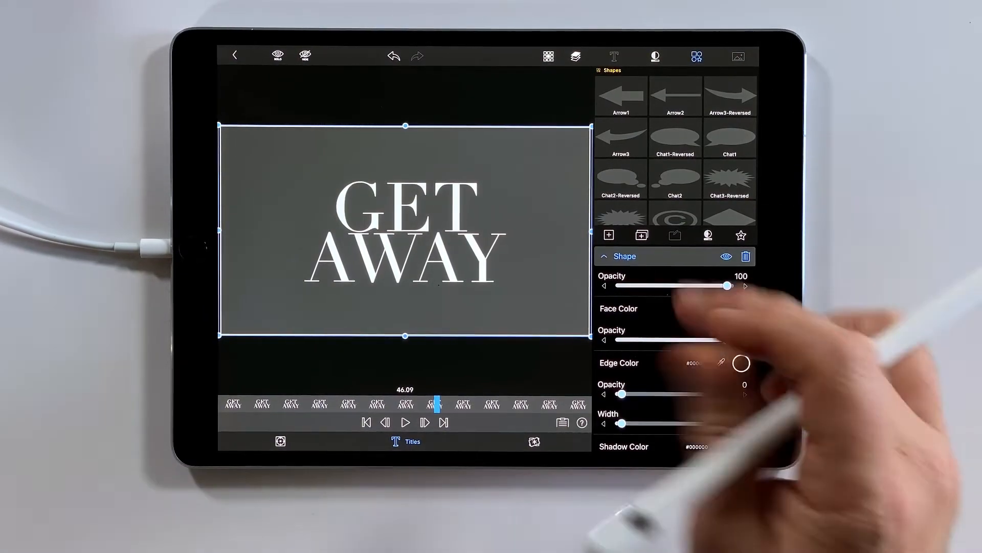
{"action": "left_click", "coordinate": [740, 309]}
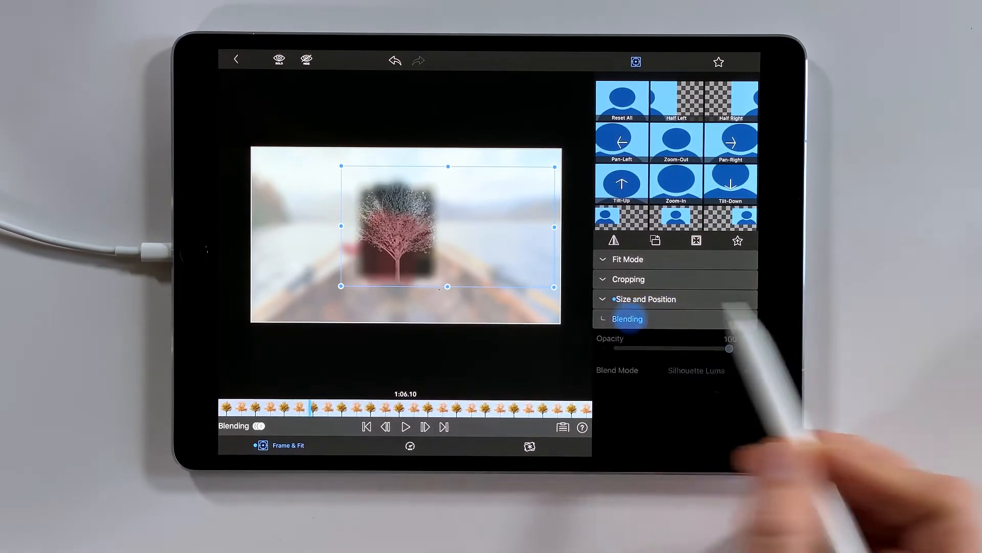
Step: Check the tree clip's blend modes and apply X-Ray and Dark Contrast for a black silhouette
{"action": "left_click", "coordinate": [627, 319]}
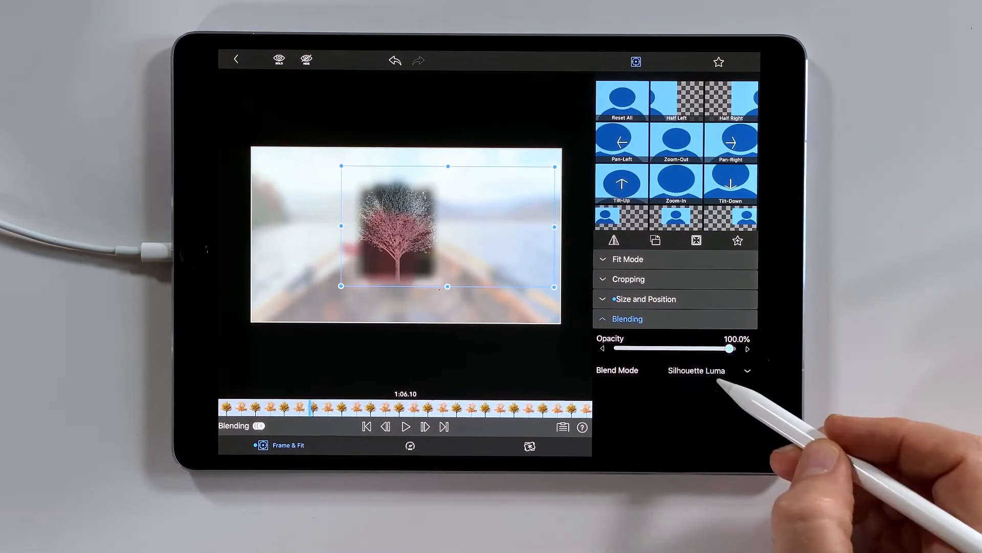
{"action": "left_click", "coordinate": [708, 369]}
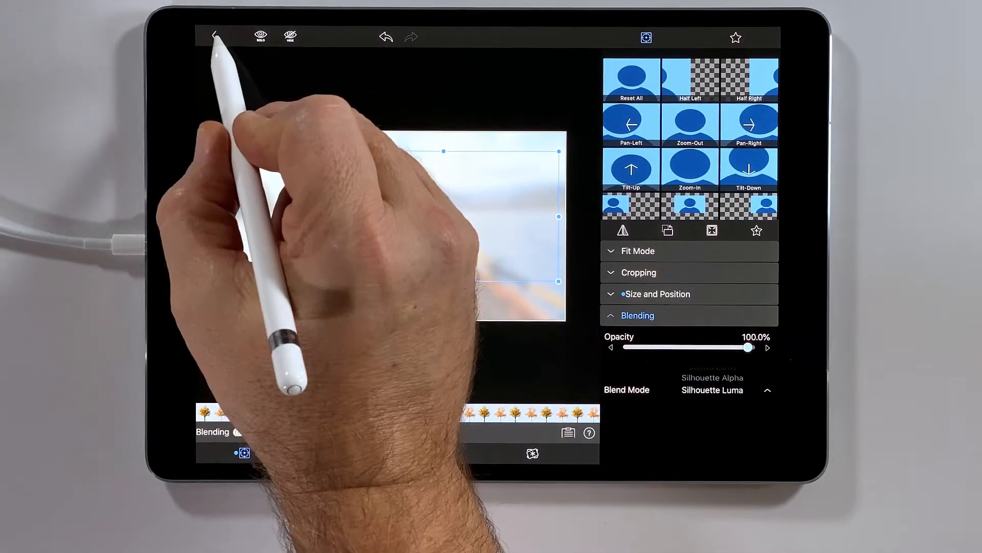
{"action": "left_click", "coordinate": [214, 36]}
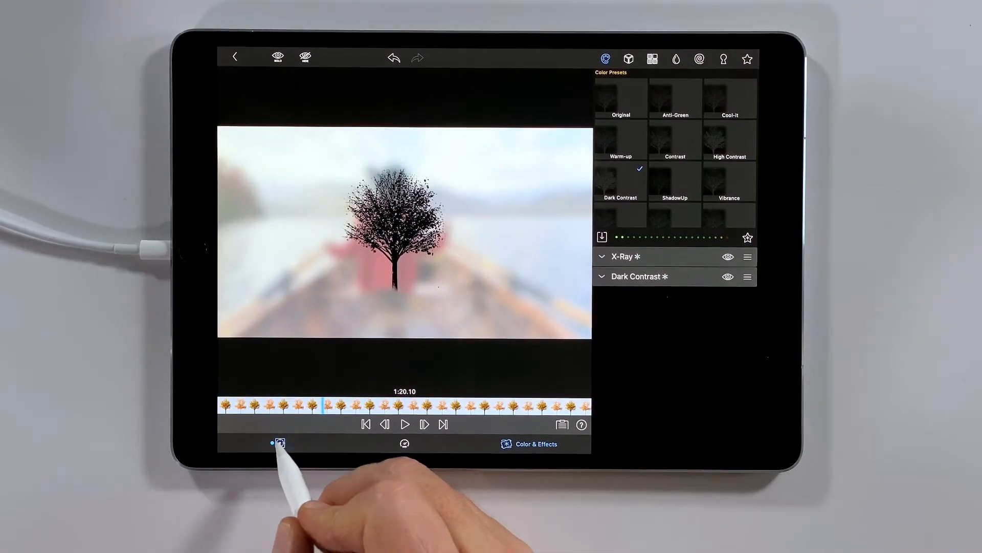
{"action": "left_click", "coordinate": [278, 443]}
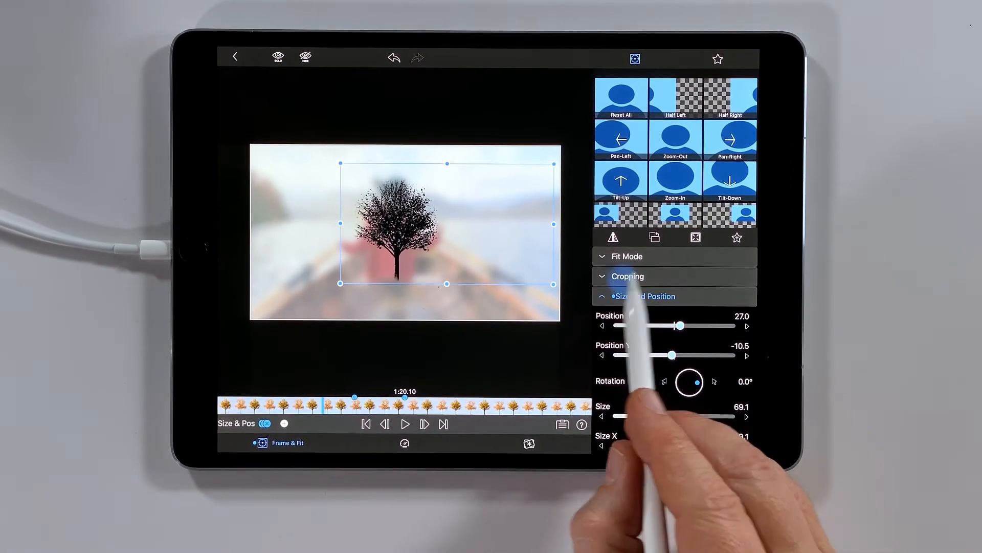
Step: Crop the tree and keyframe it shrinking from centre into the top-right corner, scrubbing to preview
{"action": "left_click", "coordinate": [628, 277]}
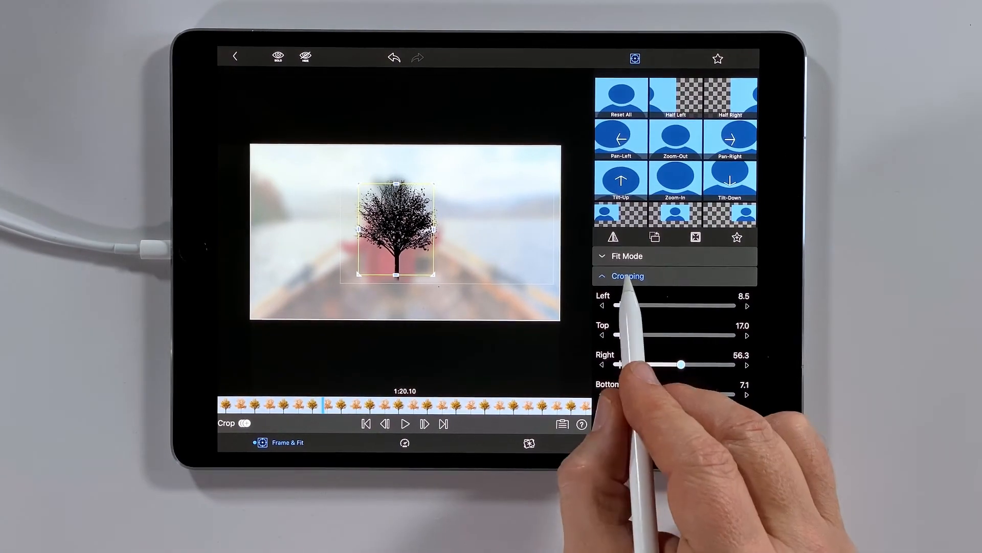
{"action": "left_click", "coordinate": [628, 275]}
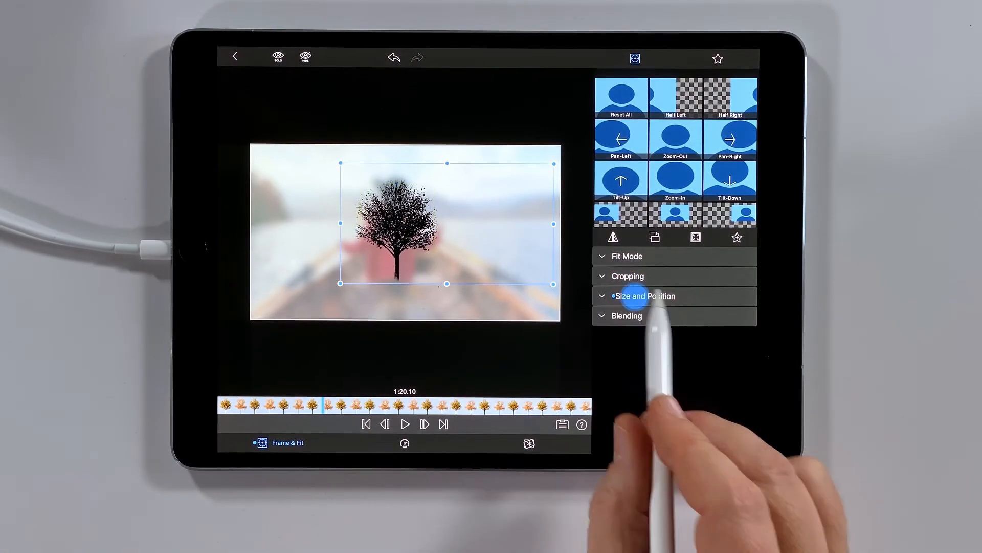
{"action": "left_click", "coordinate": [645, 296]}
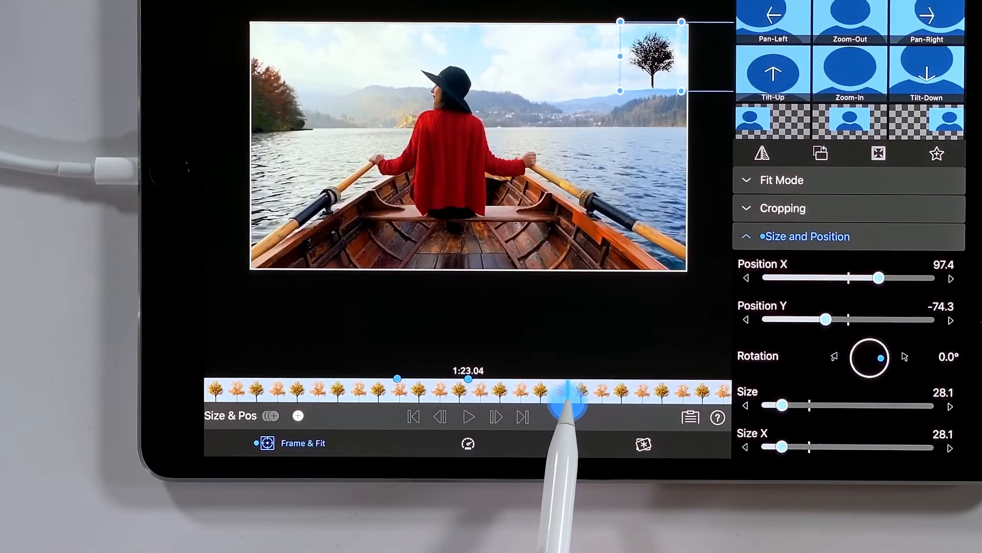
{"action": "left_click_drag", "start_coordinate": [573, 393], "coordinate": [354, 392]}
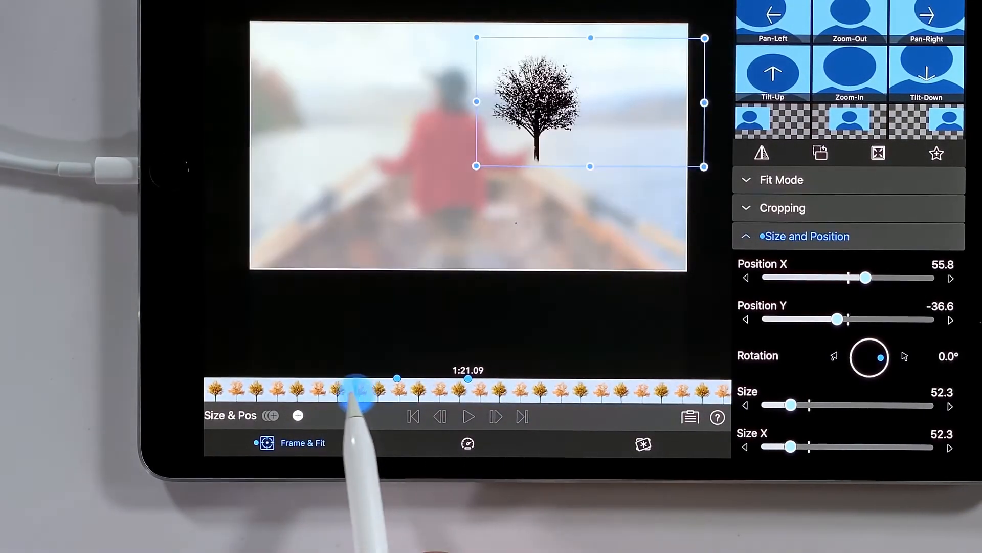